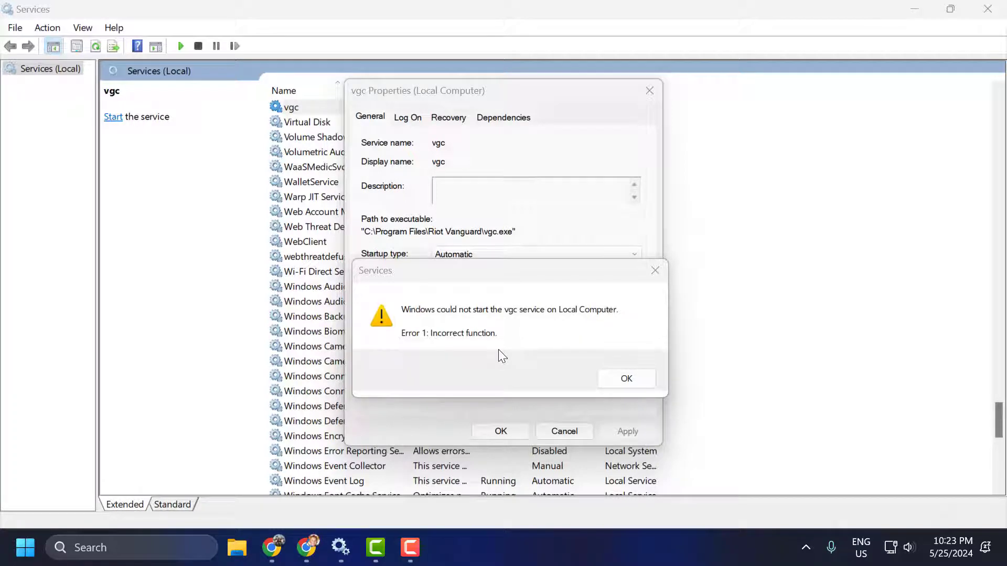
mouse_move(420, 263)
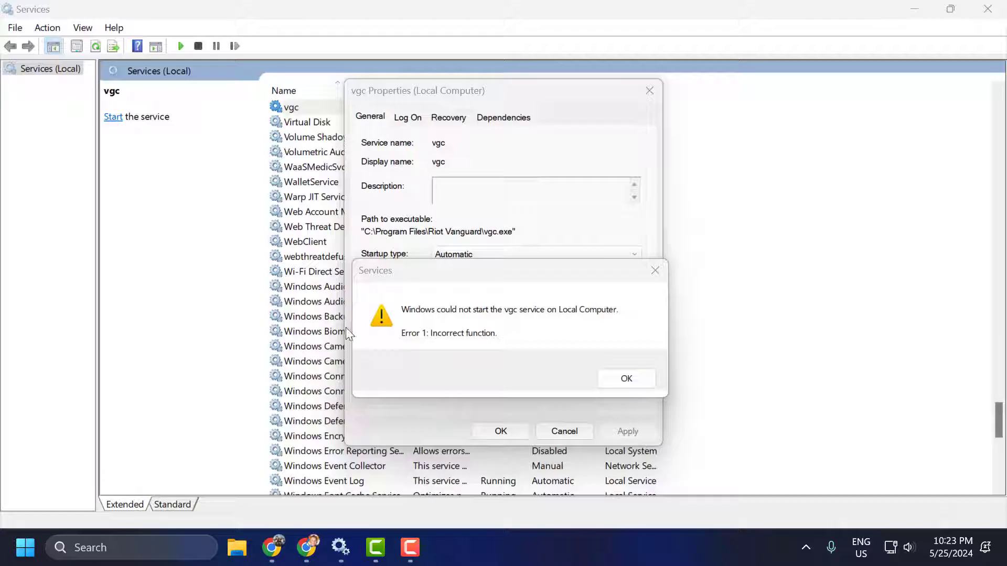
mouse_move(436, 315)
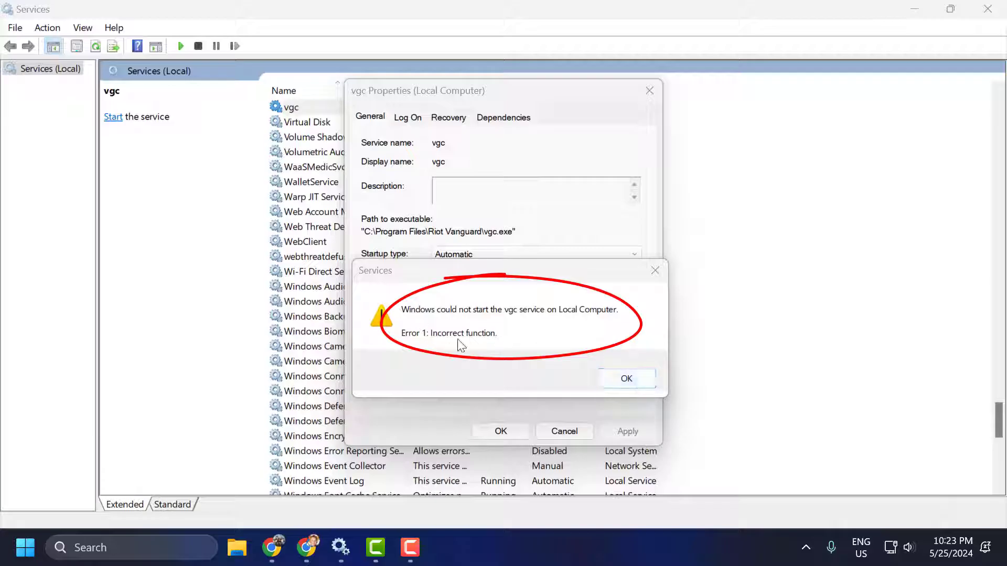
- Dismiss the warning that vgc could not start with Error 1: Incorrect function
click(626, 378)
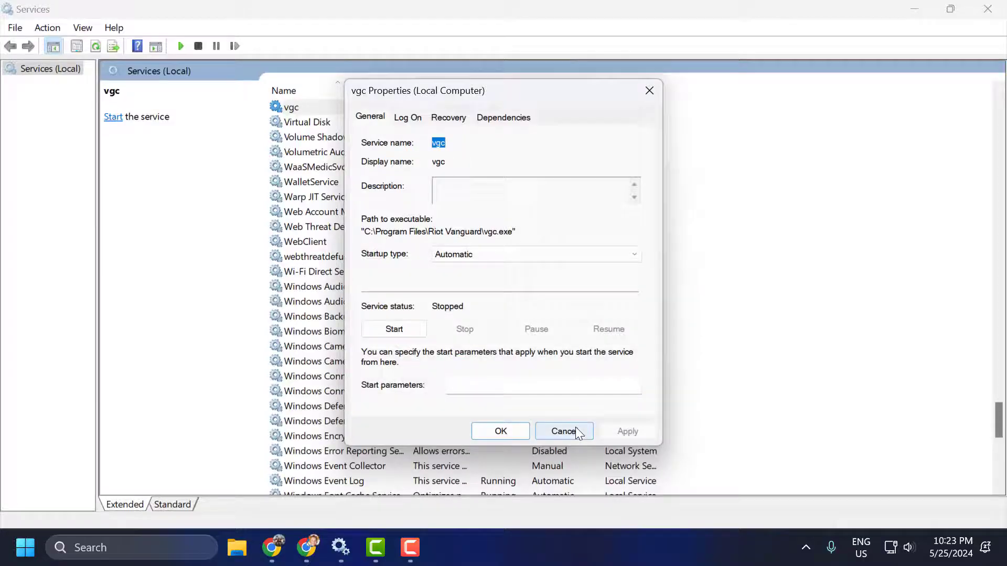
- Cancel out of vgc Properties and search the taskbar for Control Panel
click(563, 431)
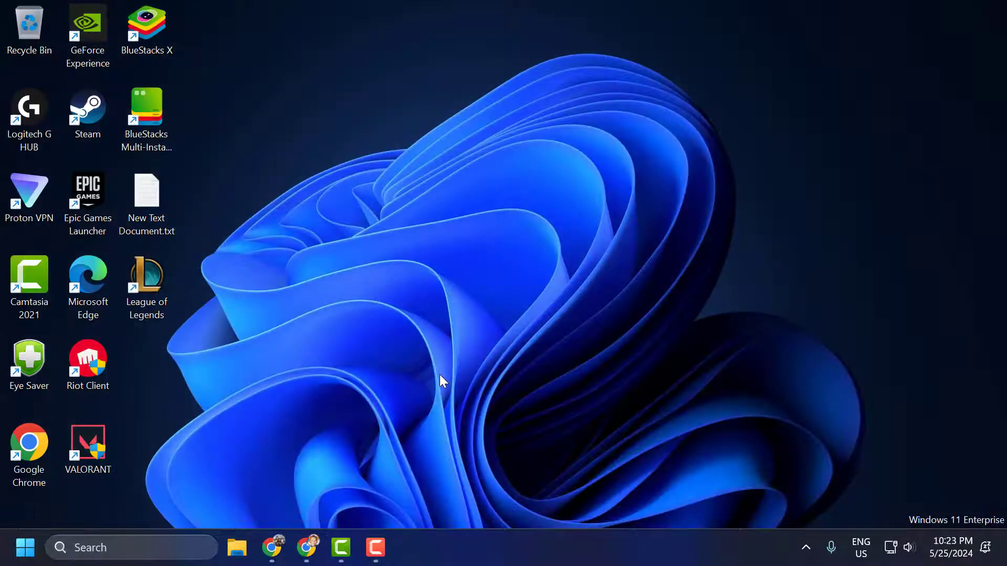
text(control Panel)
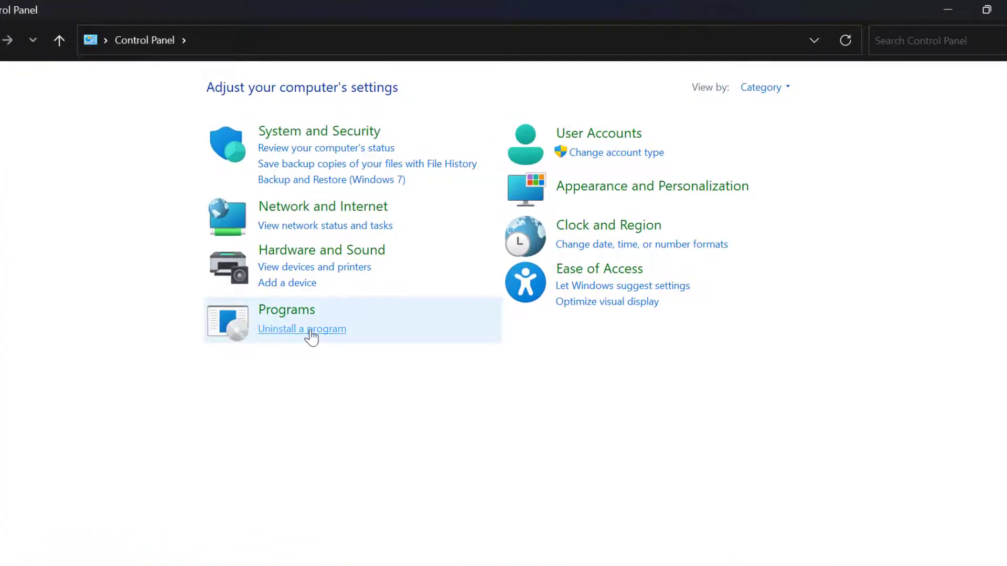
- Uninstall Riot Vanguard from Programs and Features, confirming the removal
click(301, 329)
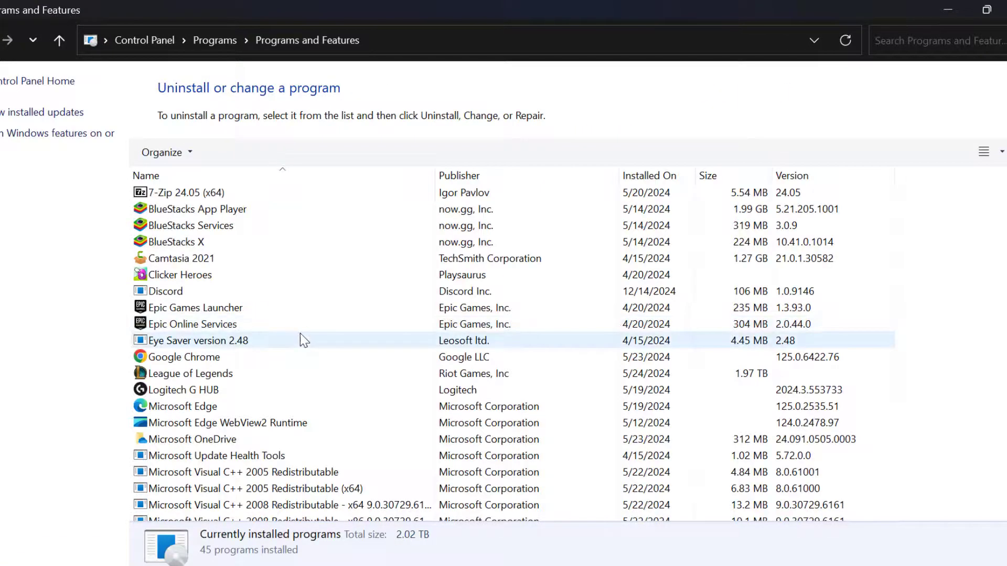
click(191, 324)
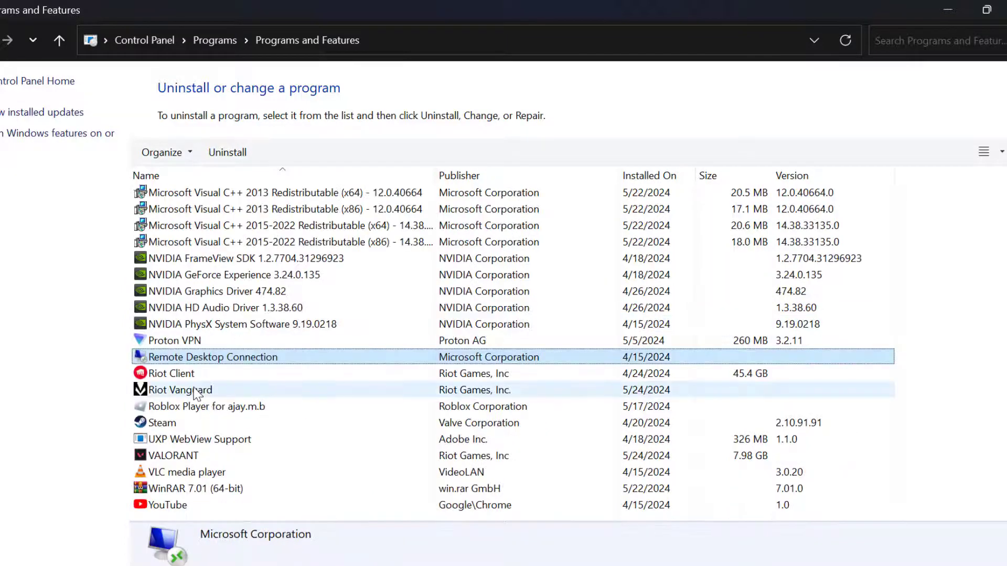
click(179, 390)
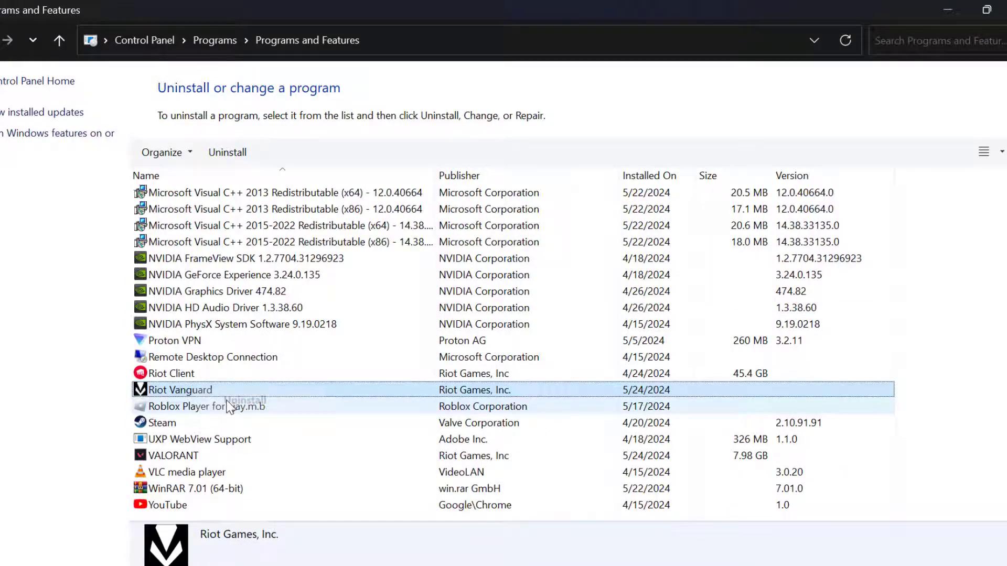
click(227, 152)
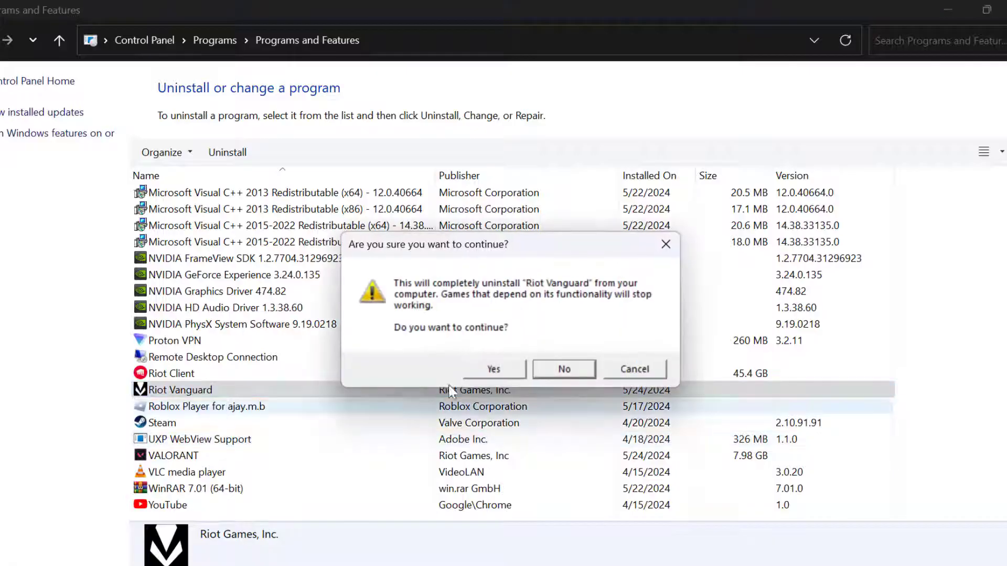
click(562, 369)
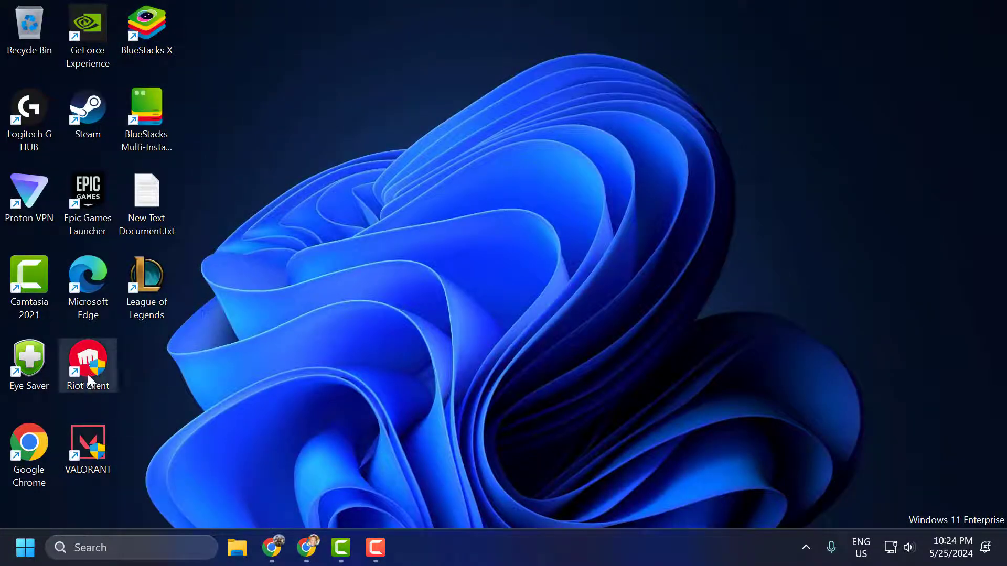
mouse_move(87, 365)
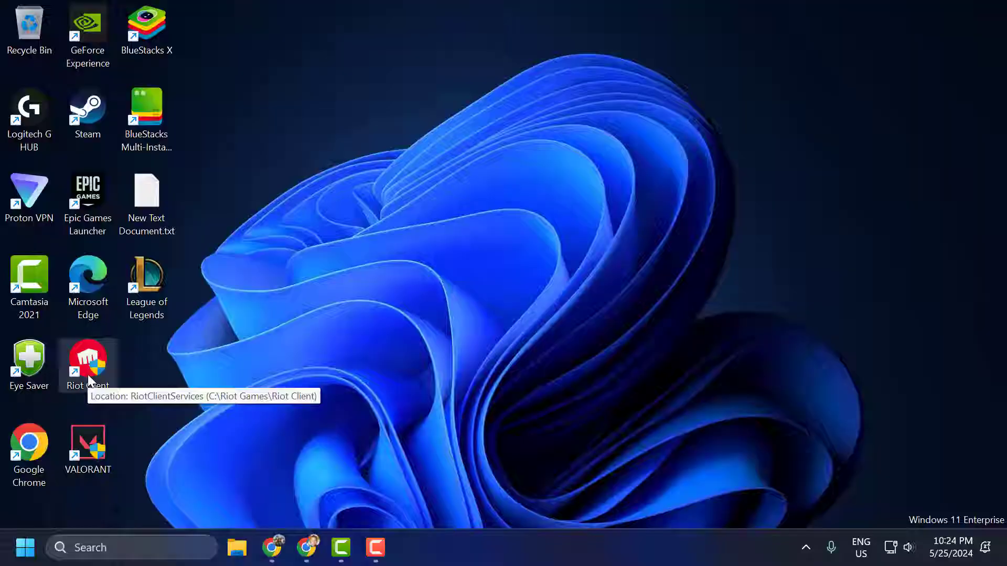
- Launch Riot Client and update VALORANT so Vanguard is reinstalled
double_click(87, 363)
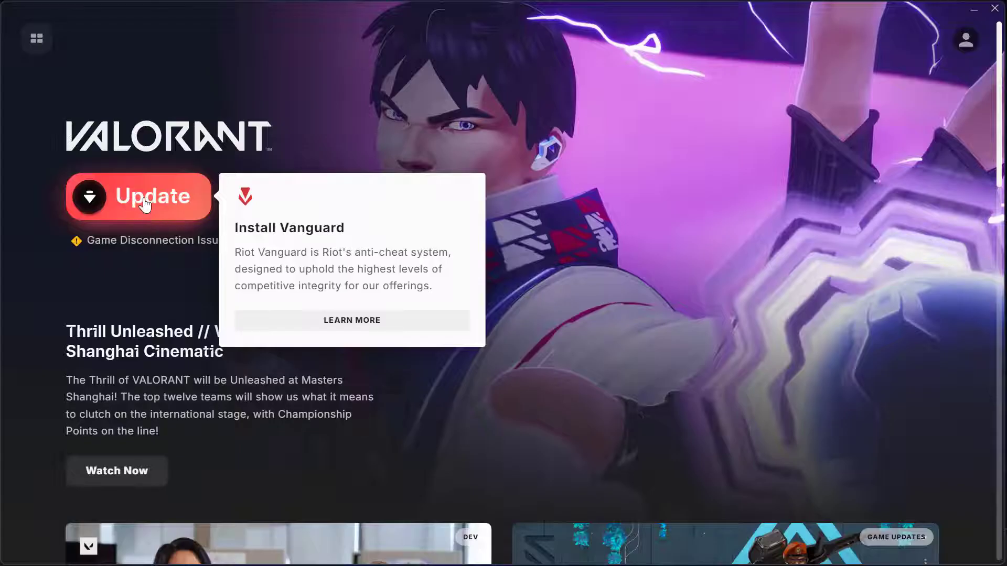
click(138, 196)
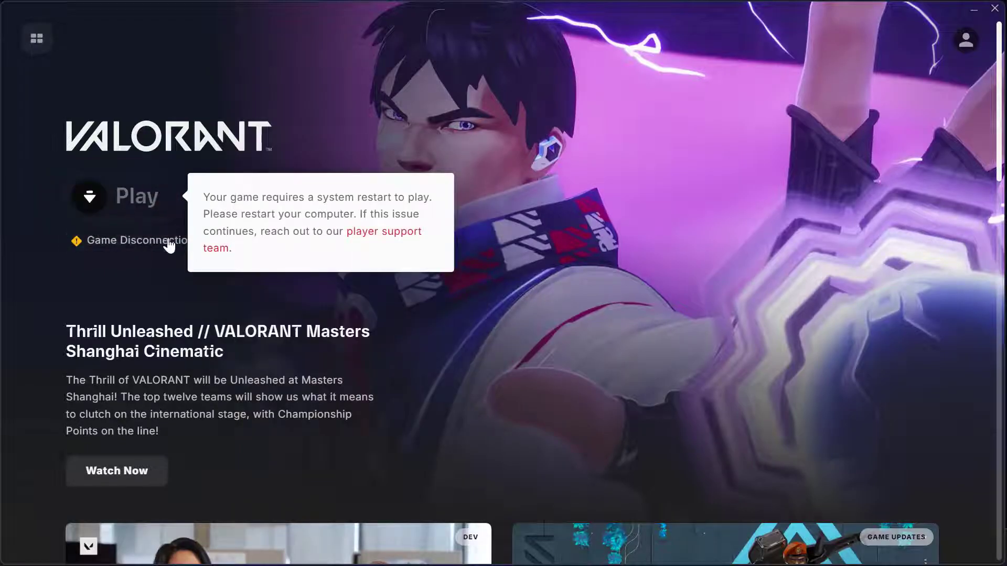
mouse_move(622, 215)
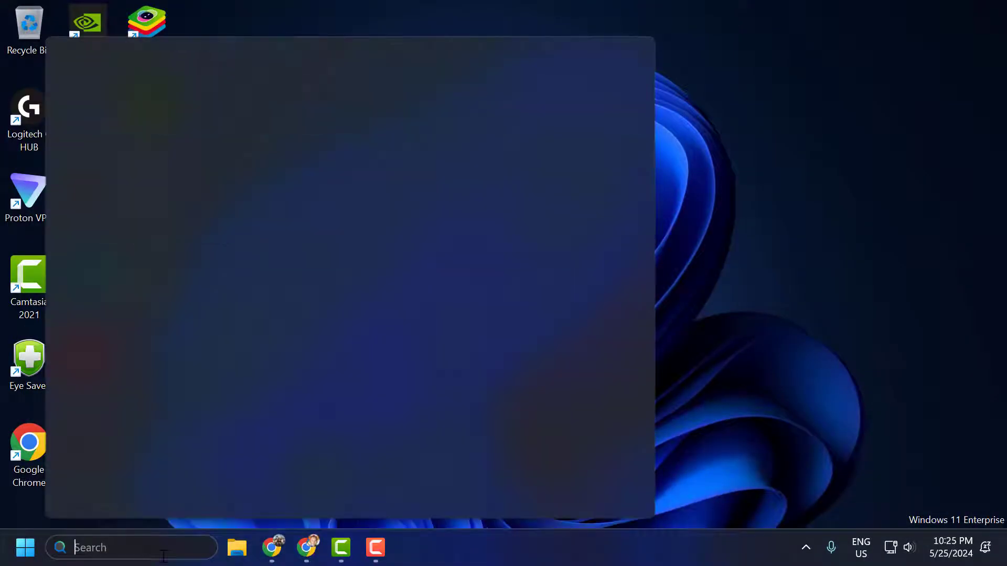
- Bring up the Windows Services list from the taskbar search
text(Services)
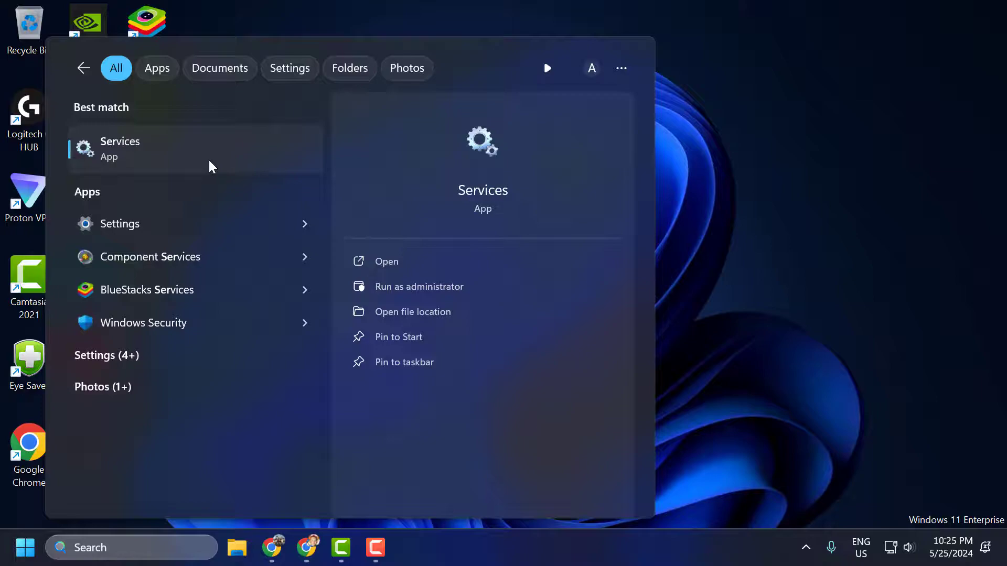
click(120, 148)
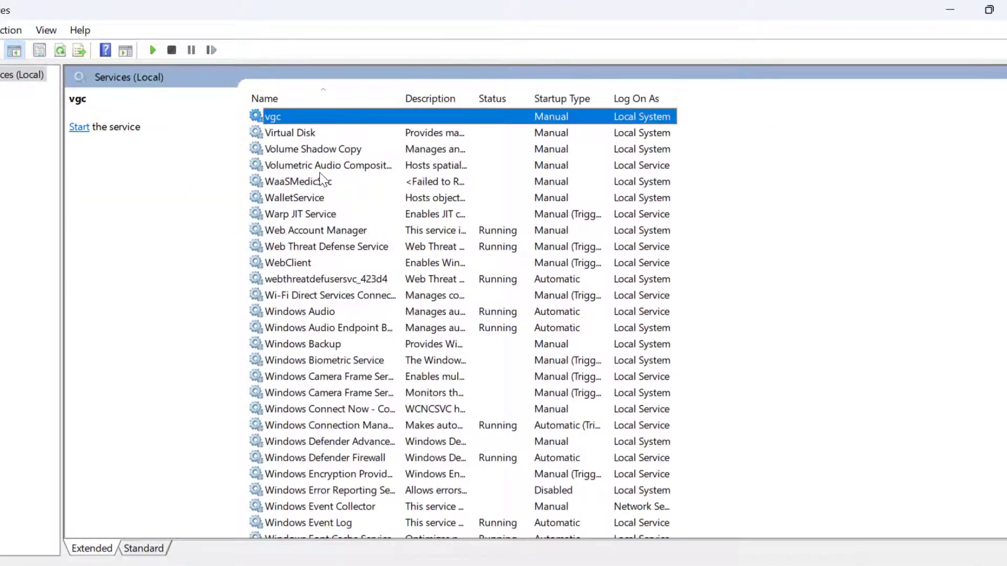
- Set vgc's startup type to Automatic, start the service, and close Services
double_click(270, 116)
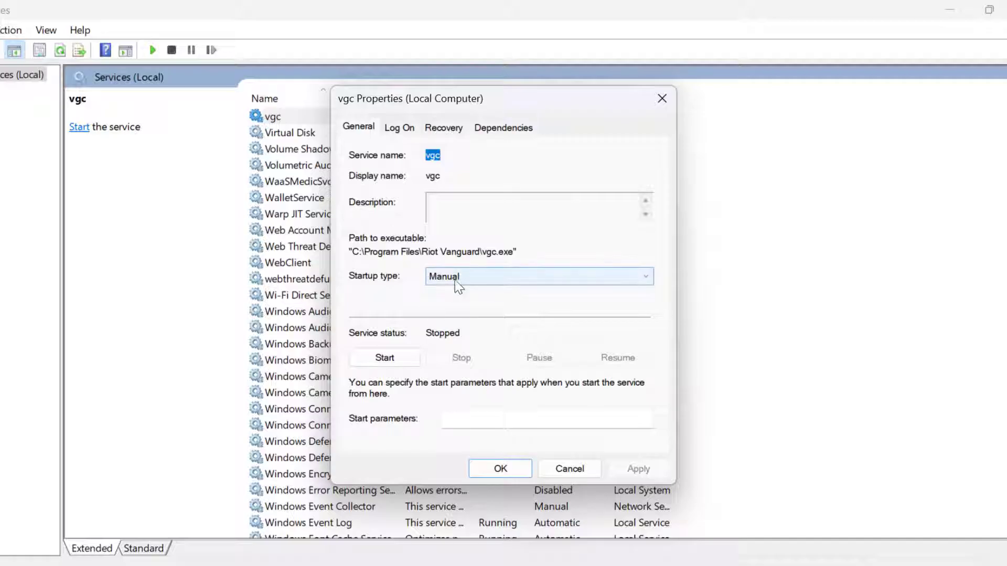
click(537, 276)
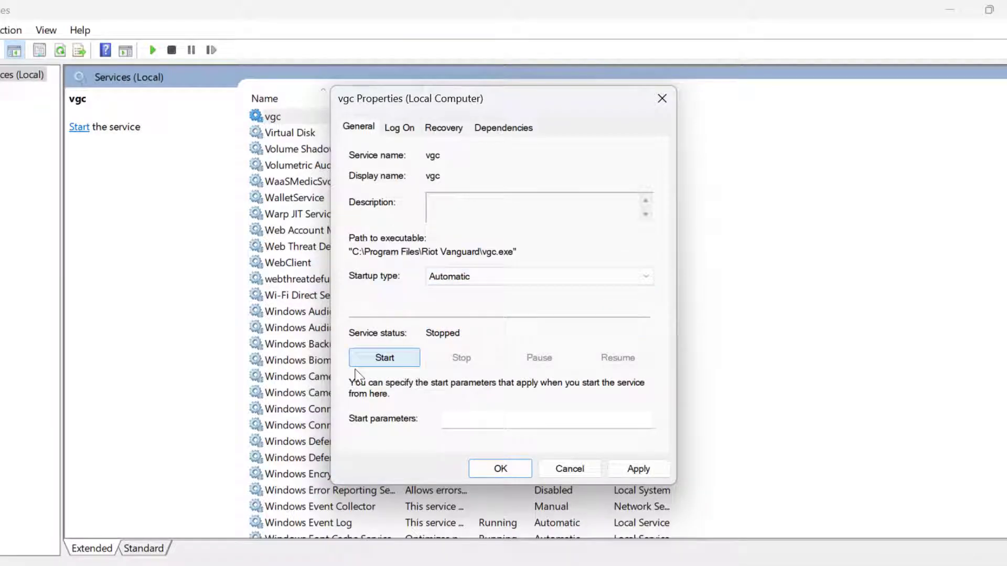
click(384, 357)
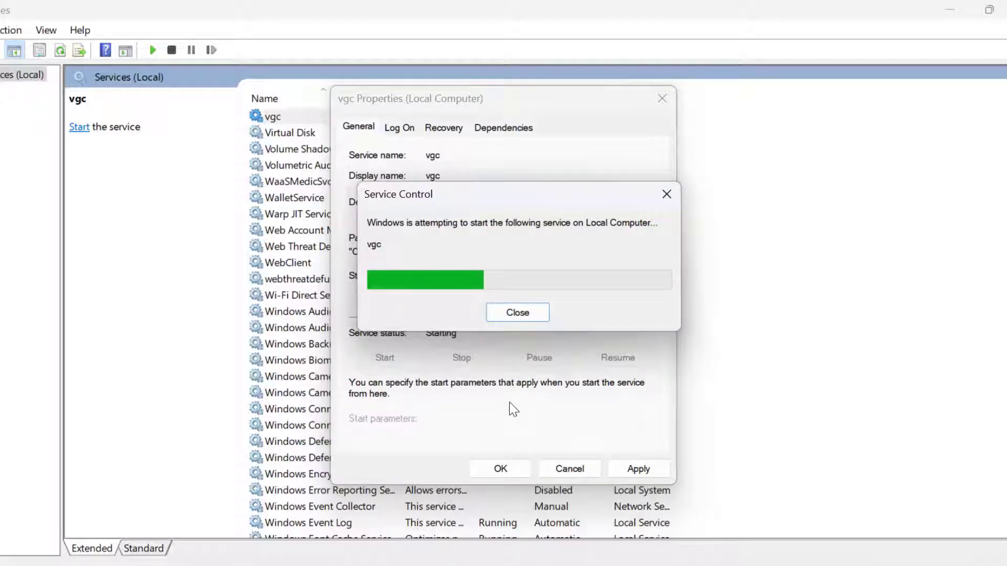
click(516, 313)
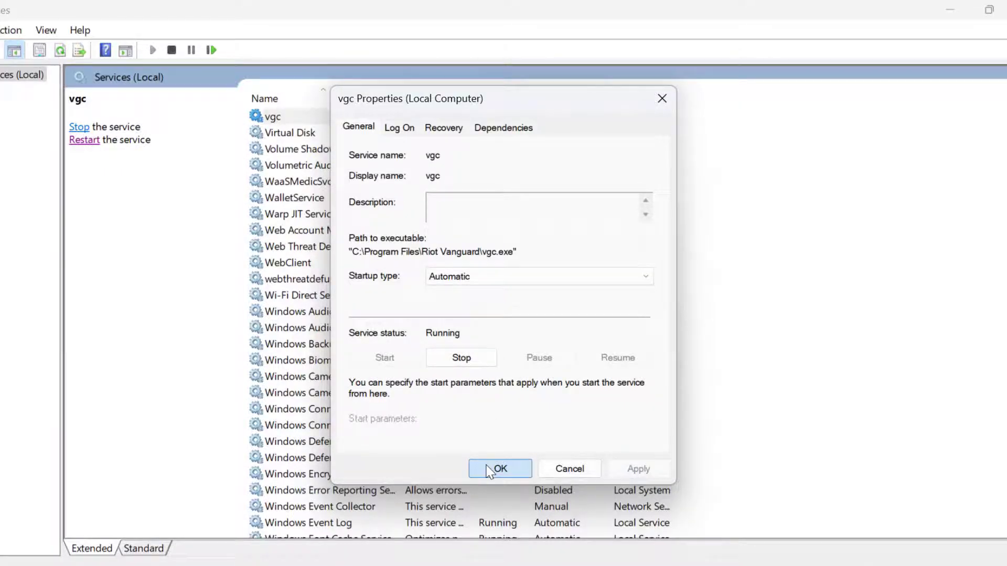
click(499, 468)
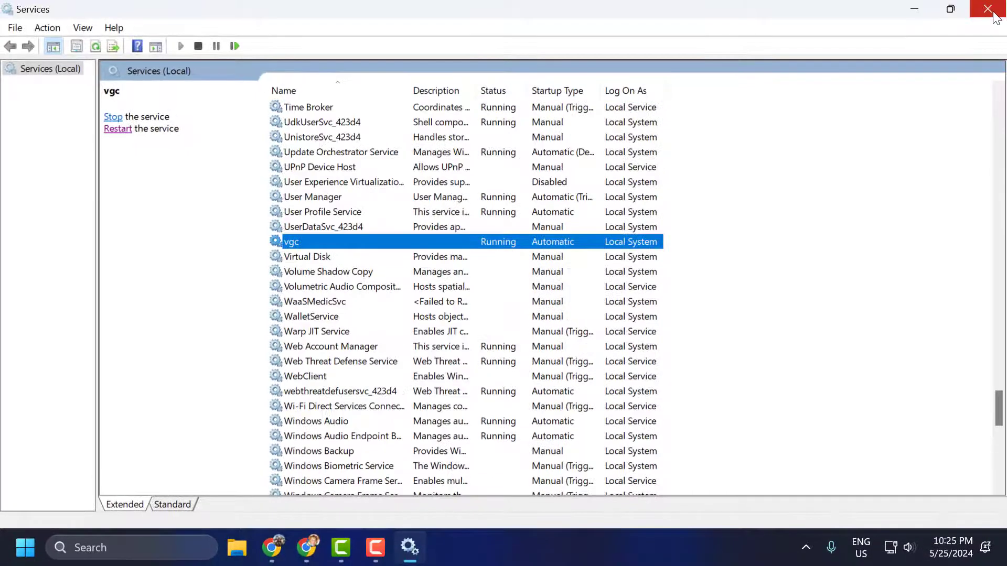
click(991, 9)
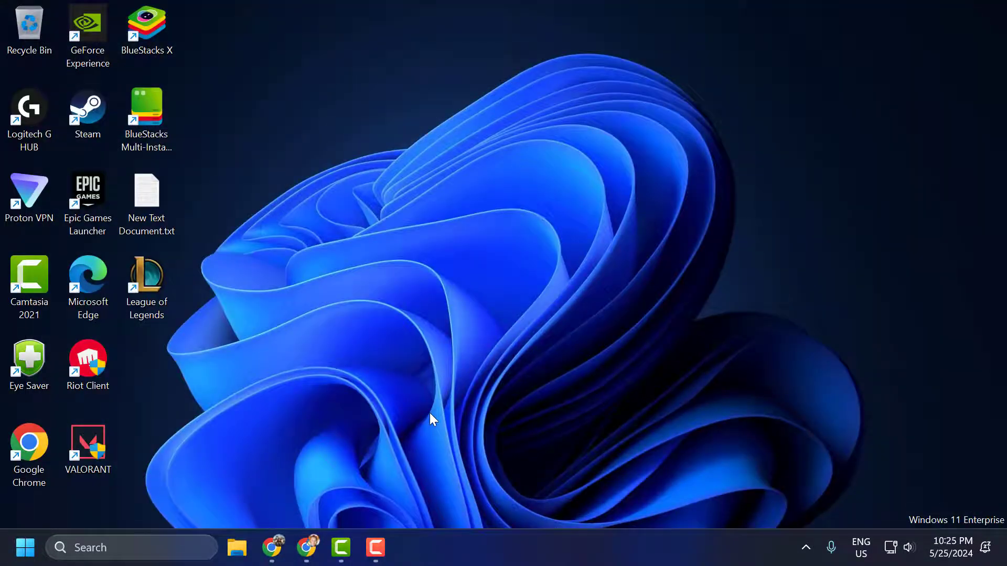